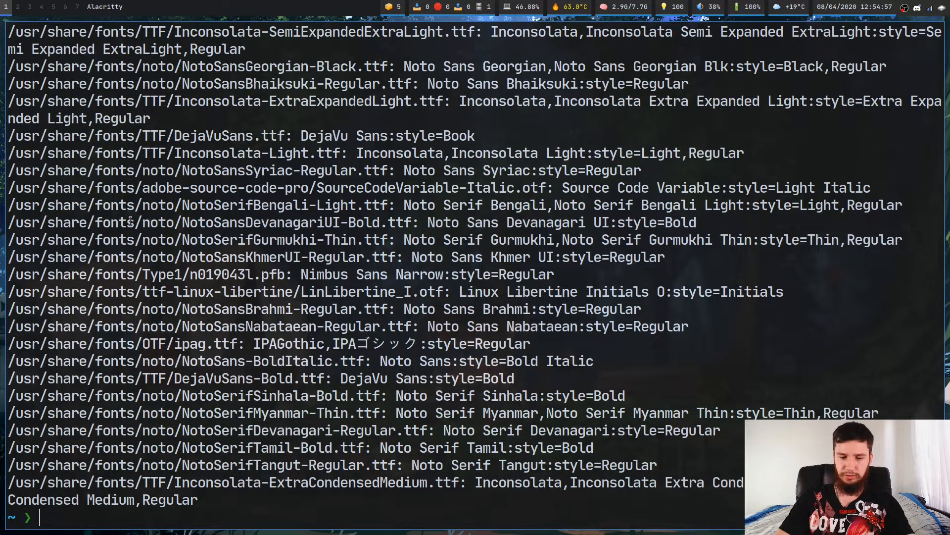
Change into /usr/share/fonts and list the font folders it contains
text(cd /s)
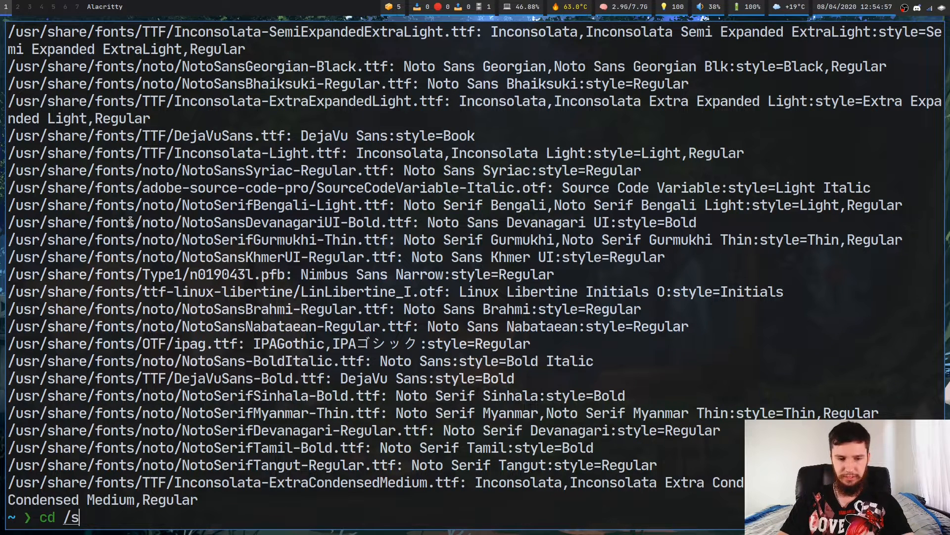
text(usr/share/fonts)
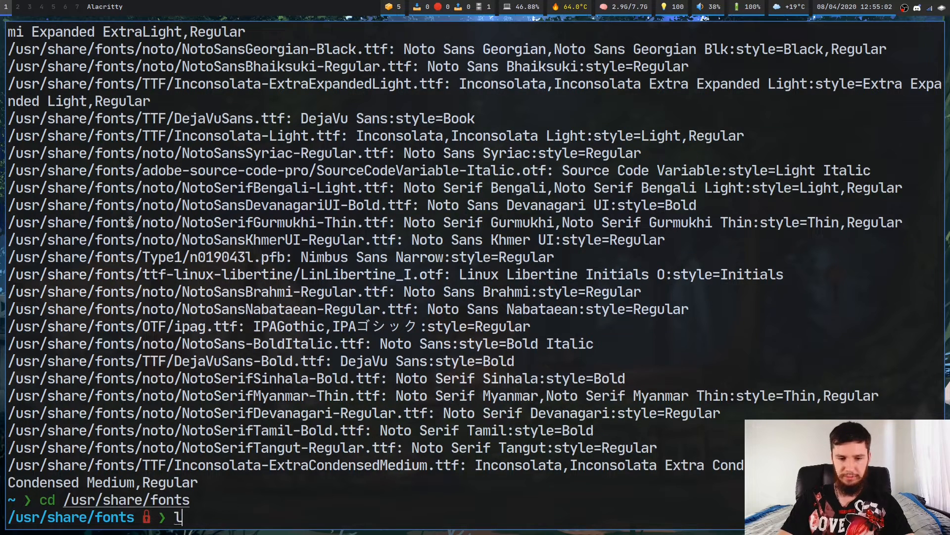
text(ls)
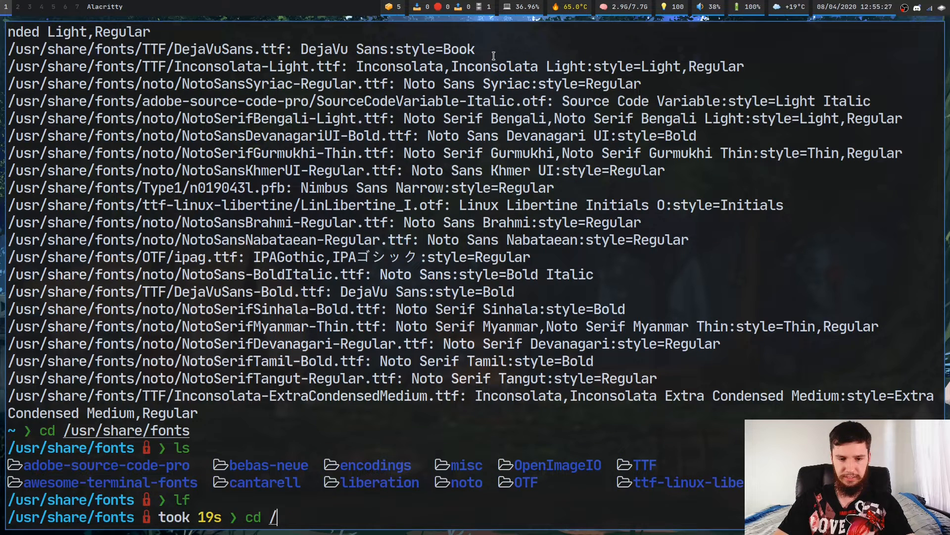
Try cd /usr/local/share/fonts, fall back to /usr/local/share after the error, then return home
text(usr/share/)
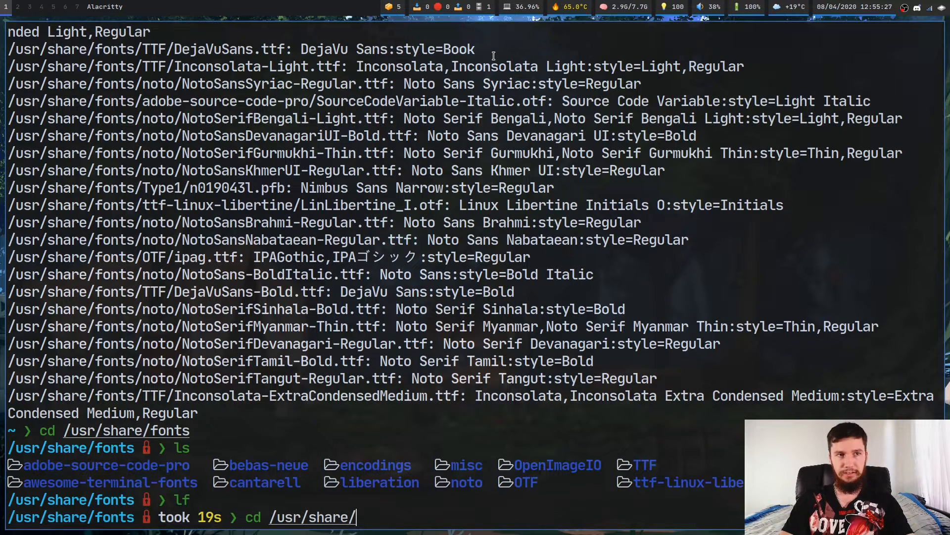
key(BackSpace)
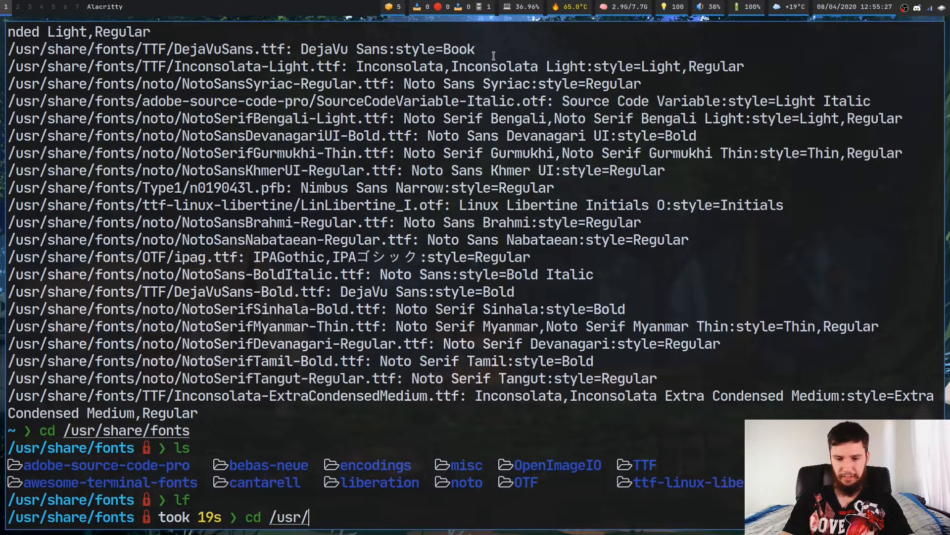
text(local/)
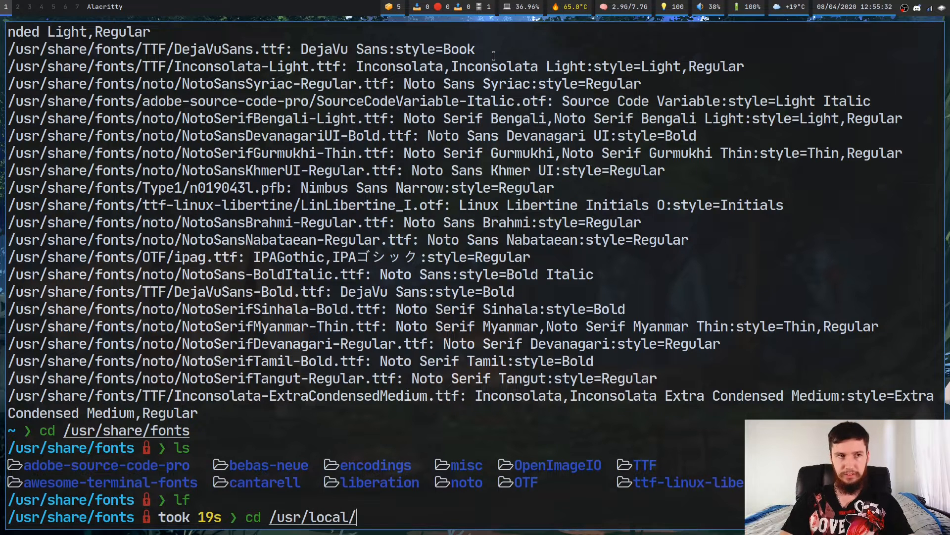
text(share/fonts)
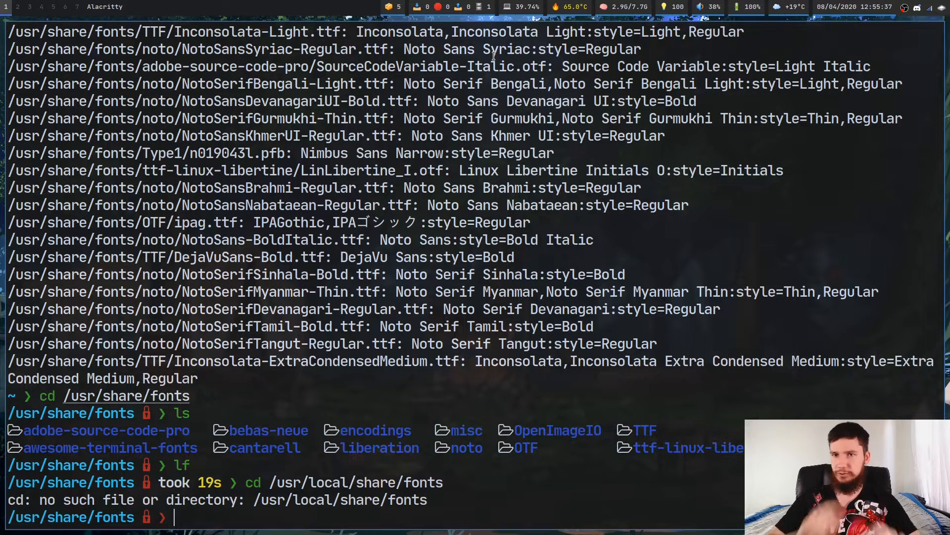
text(cd /usr/local/share/)
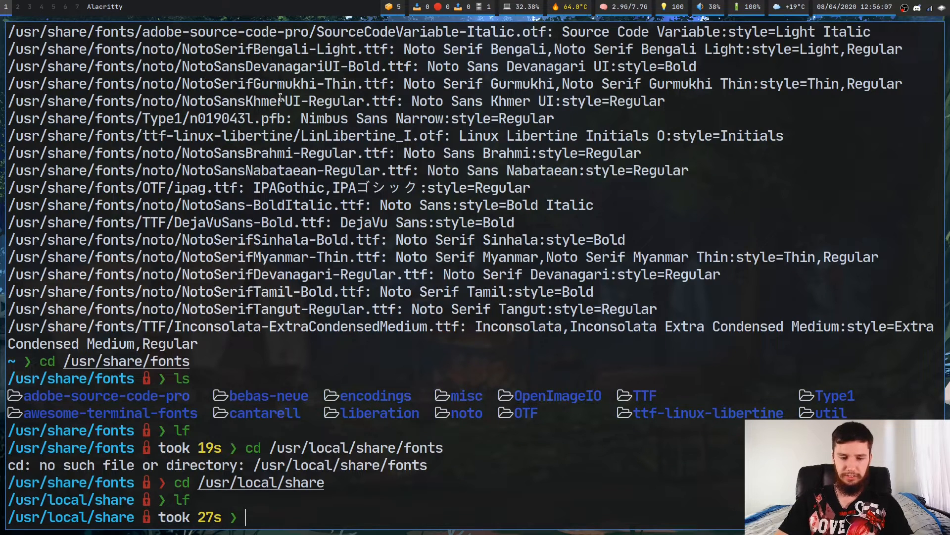
text(cd)
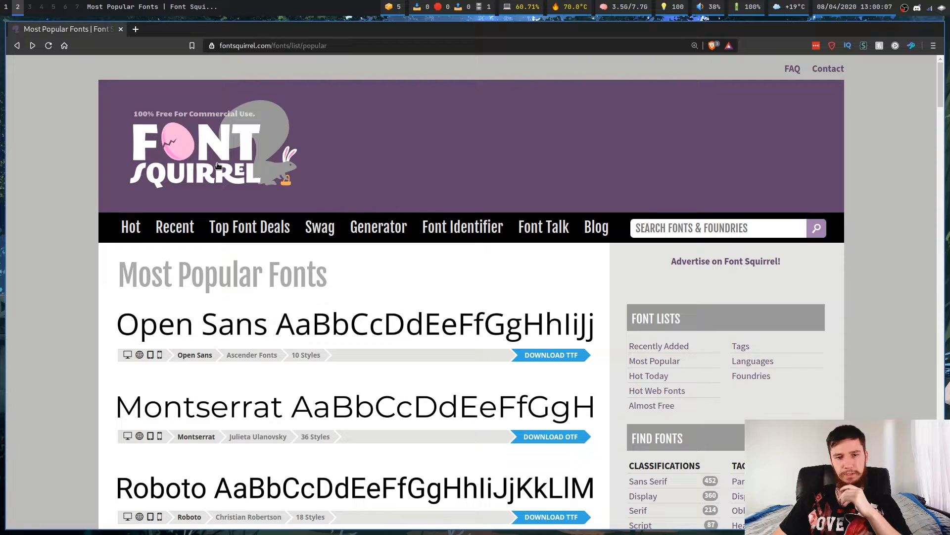
Browse Font Squirrel's popular fonts and download the Pacifico TTF
scroll(down, 3)
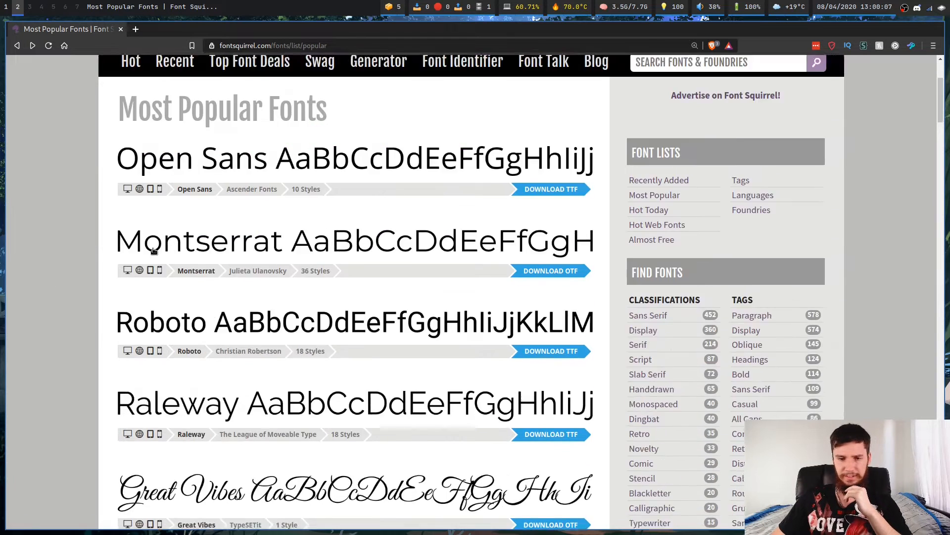
scroll(down, 3)
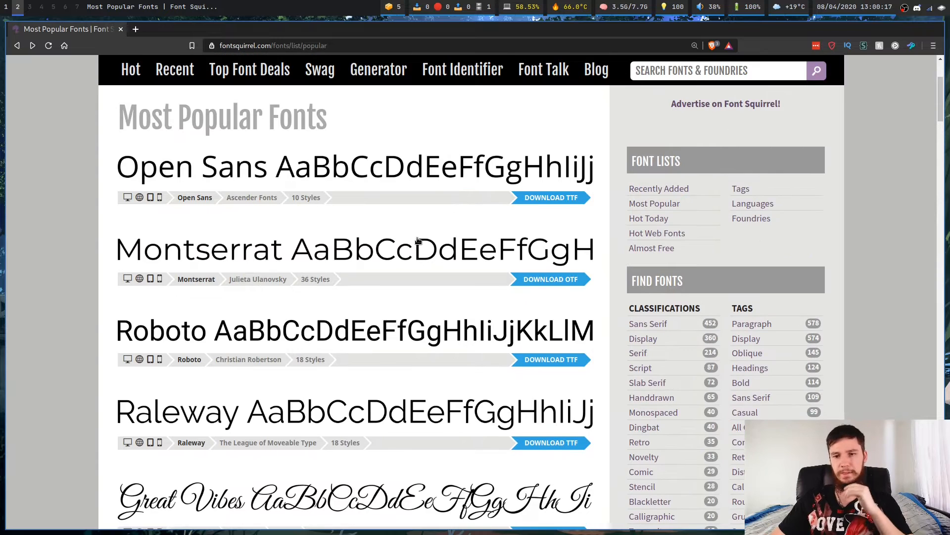
scroll(down, 3)
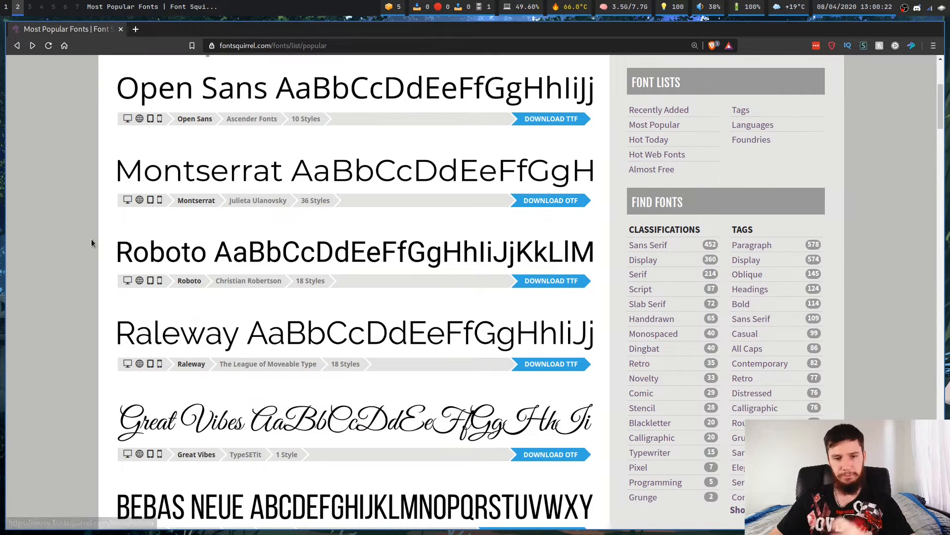
scroll(down, 3)
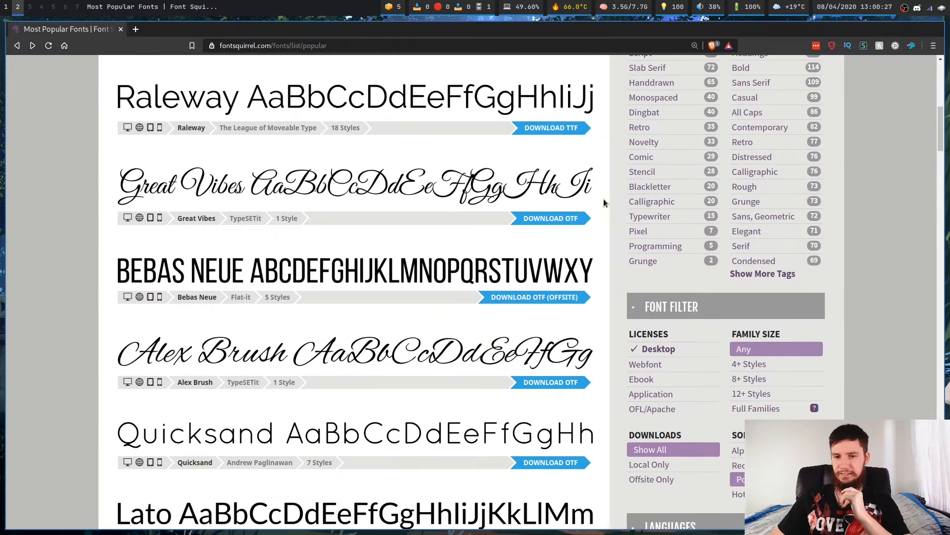
scroll(up, 3)
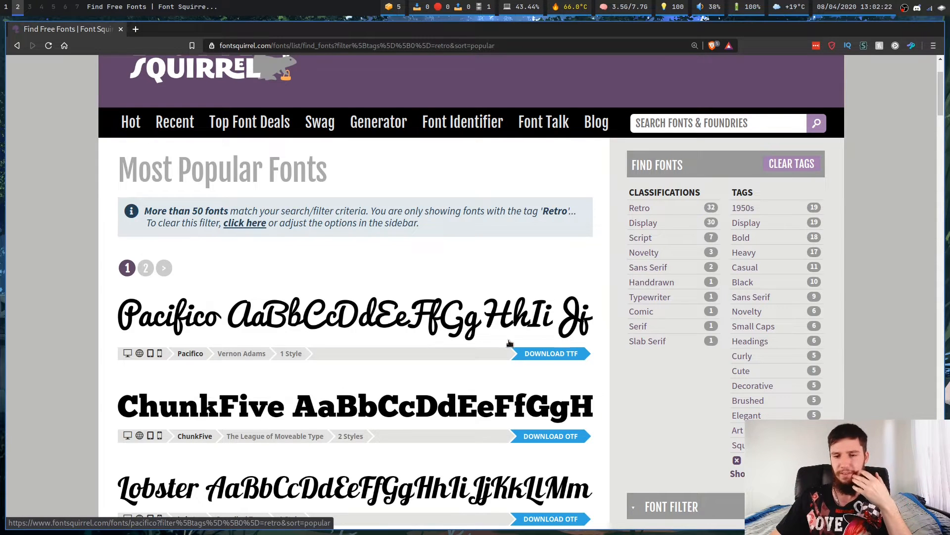
scroll(down, 3)
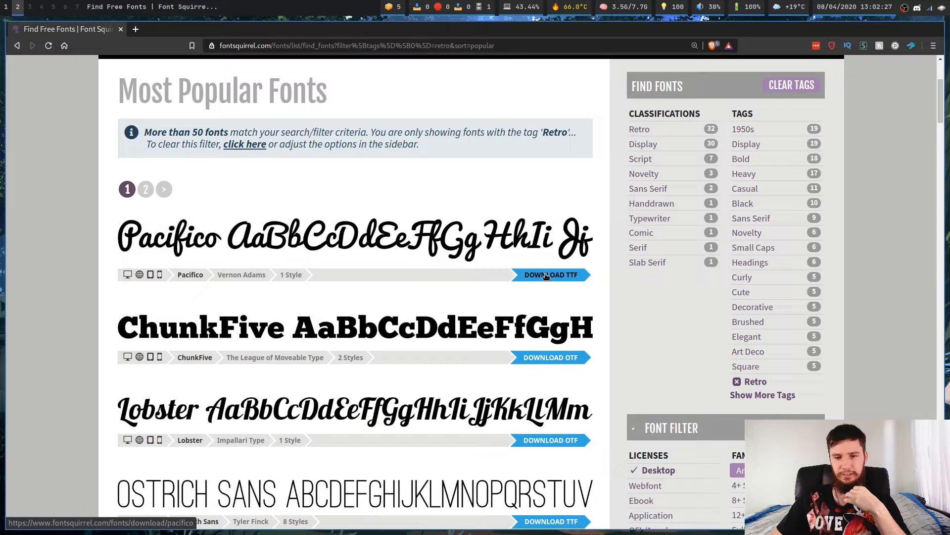
click(550, 274)
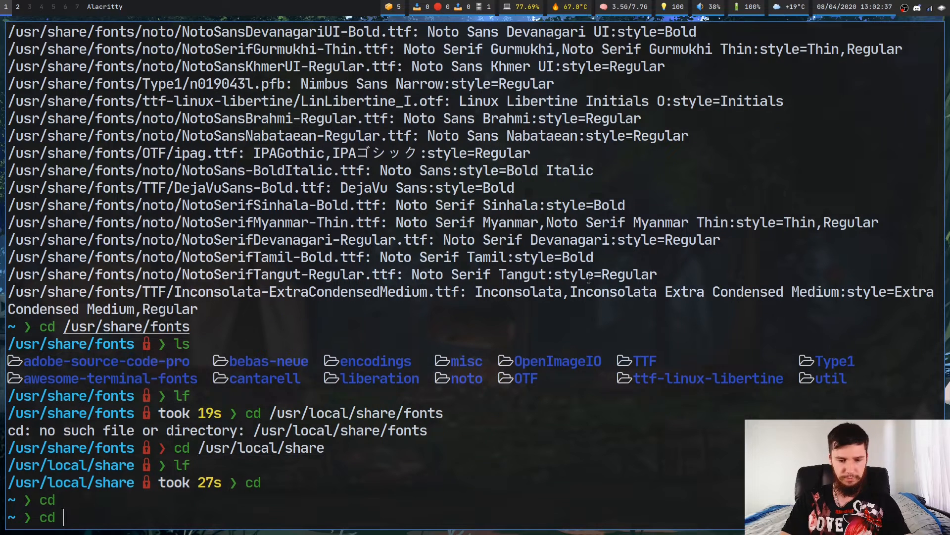
Unzip pacifico.zip in the desktop folder, yielding Pacifico.ttf and its license file
text(desktop)
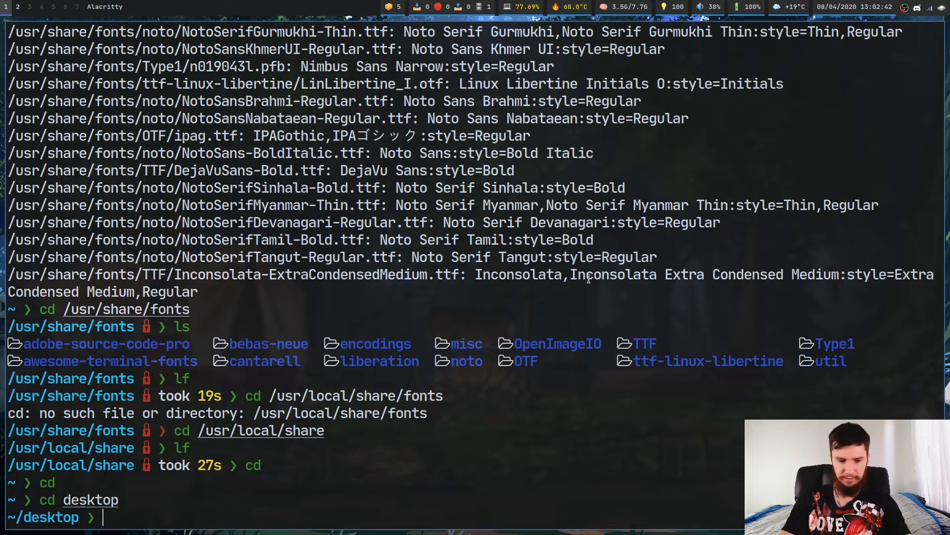
text(unzip pacifico.zip)
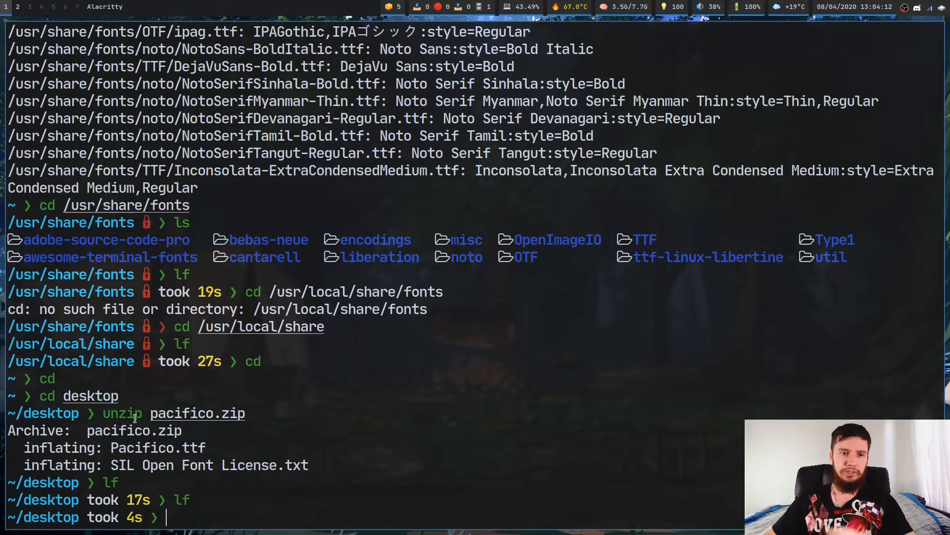
scroll(down, 3)
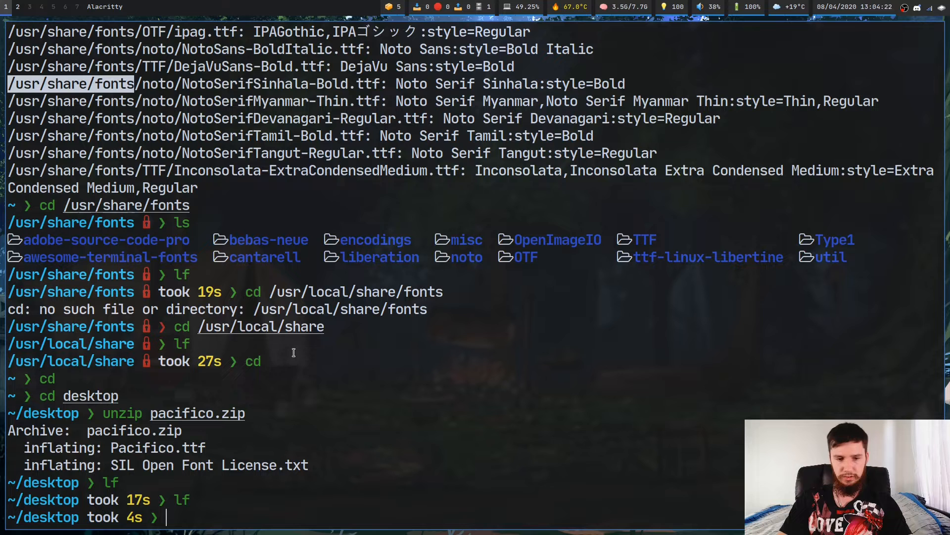
Move Pacifico.ttf into /usr/share/fonts, rerunning with sudo after permission is denied
text(mv Pacifico.ttf /usr/shar)
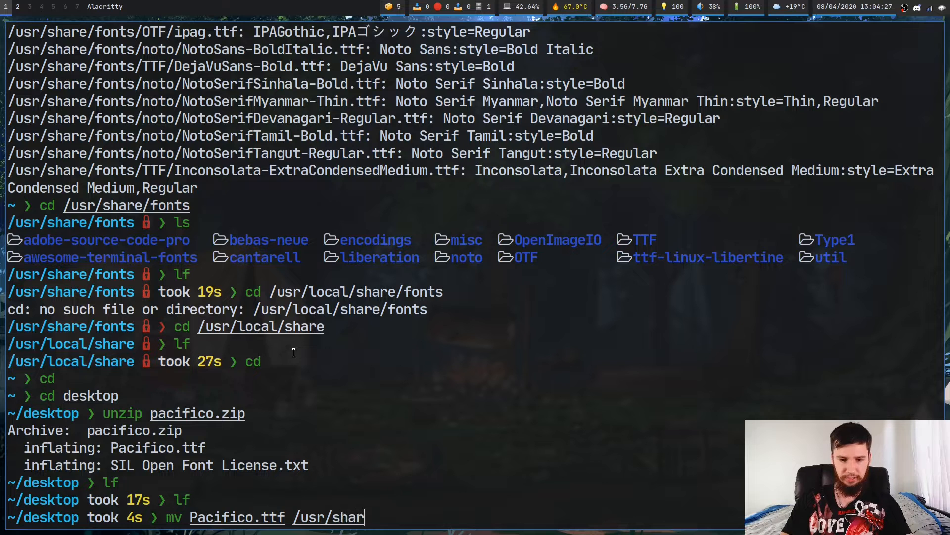
text(e/fonts)
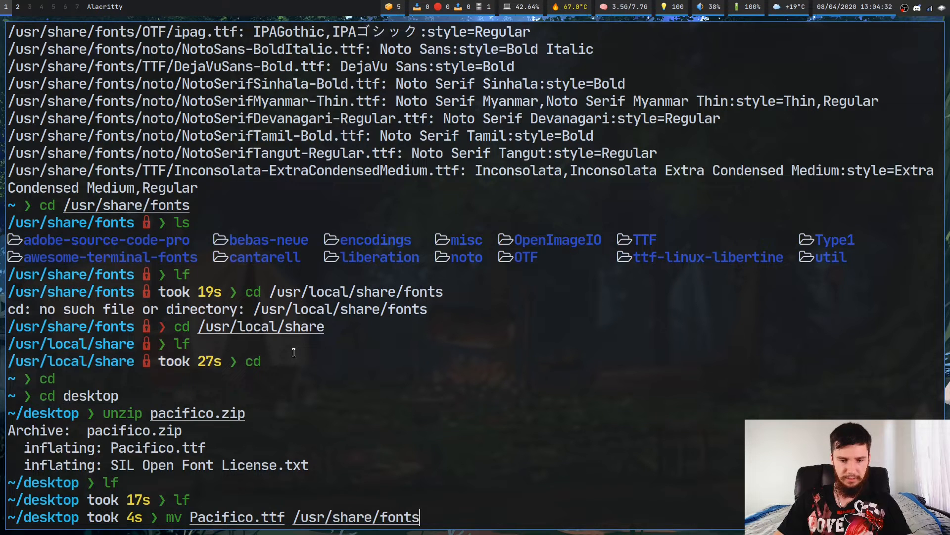
key(Return)
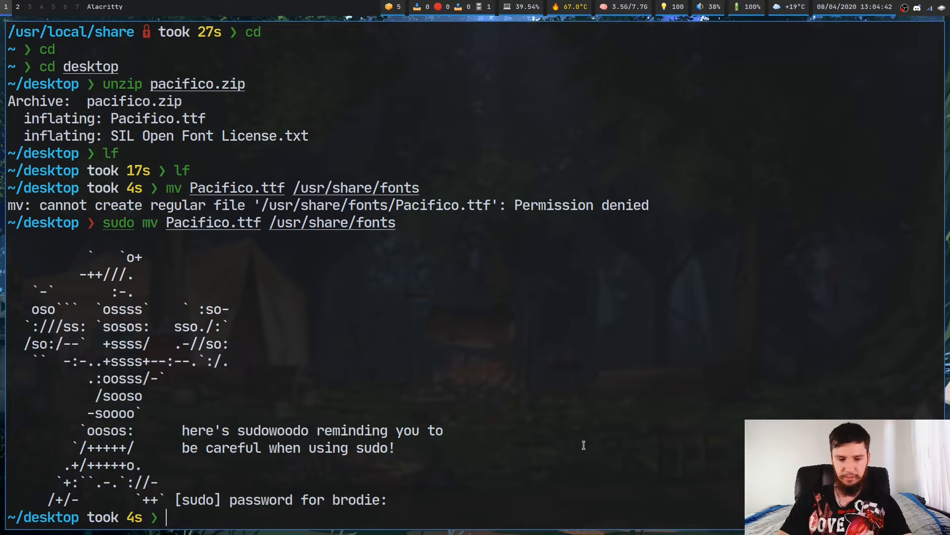
Run fc-list | grep "Pacifi" in /usr/share/fonts and highlight the Pacifico Regular entry
text(cd /usr/)
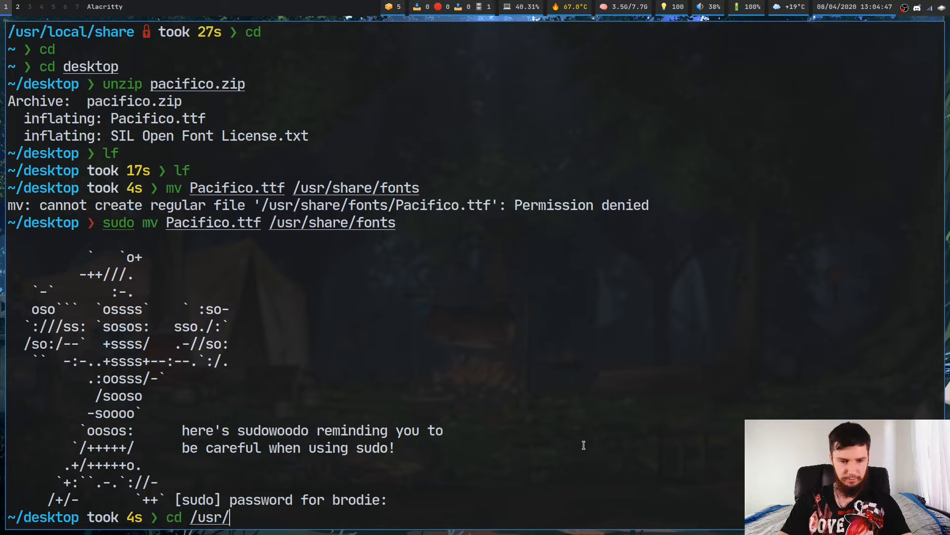
text(share/fonts)
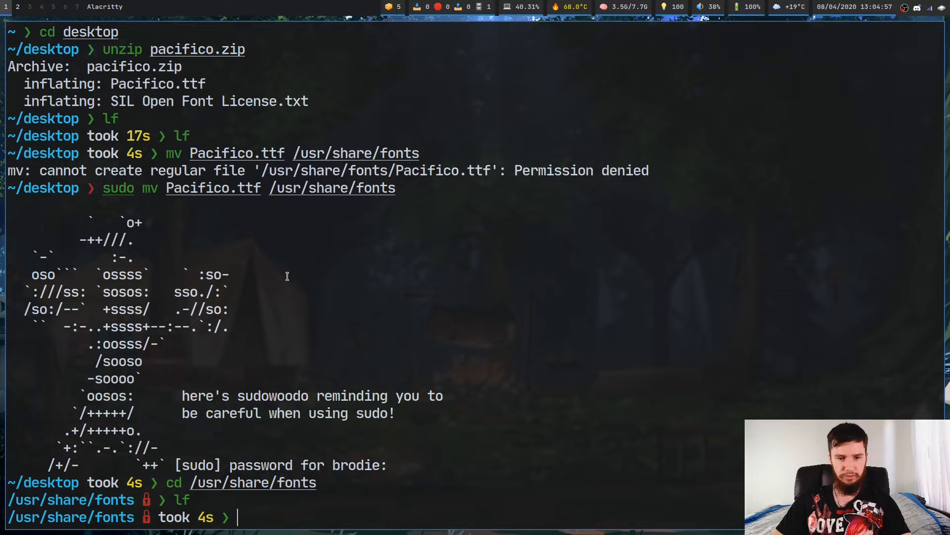
text(fc)
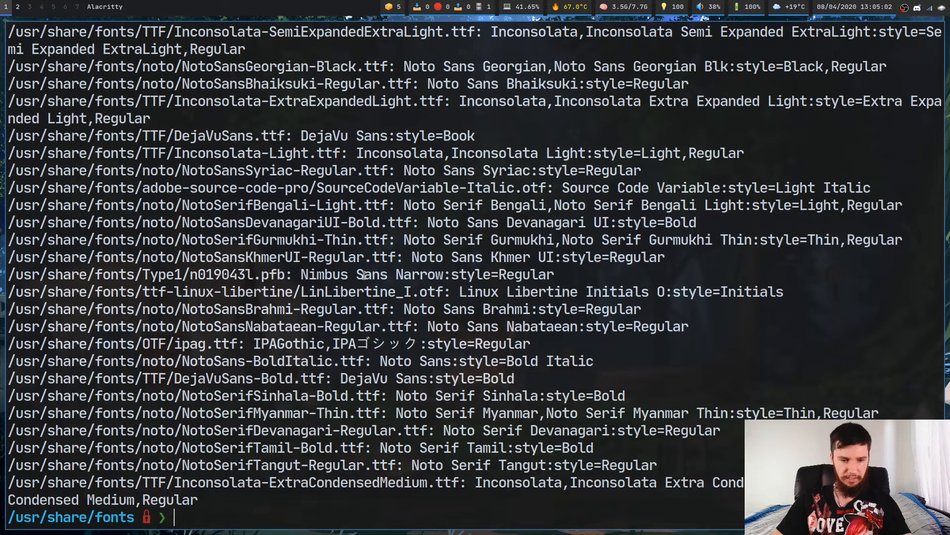
text(fc-list | grep)
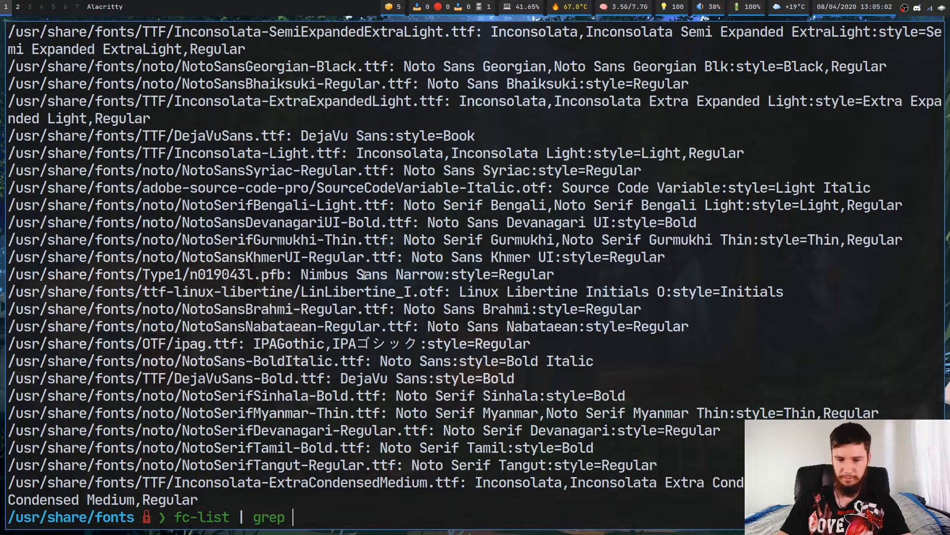
text("Pacifi")
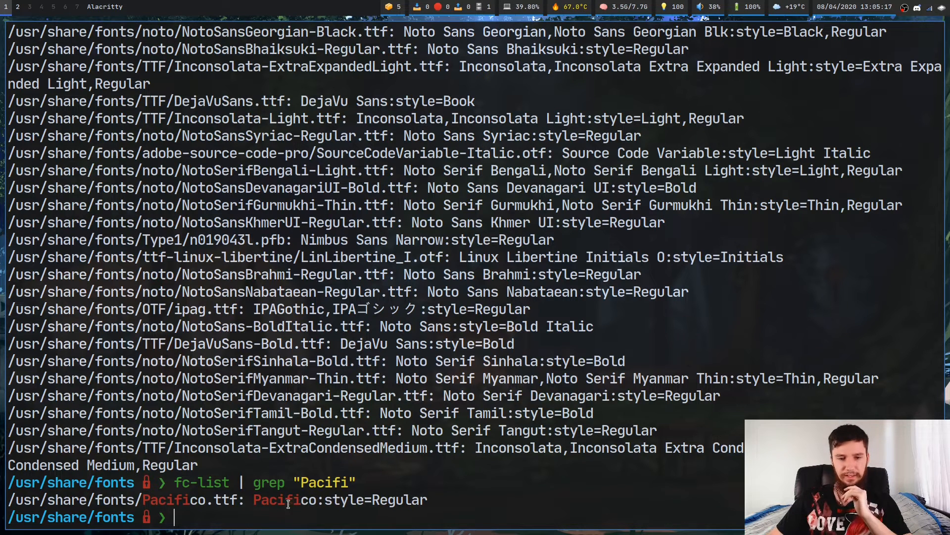
double_click(376, 499)
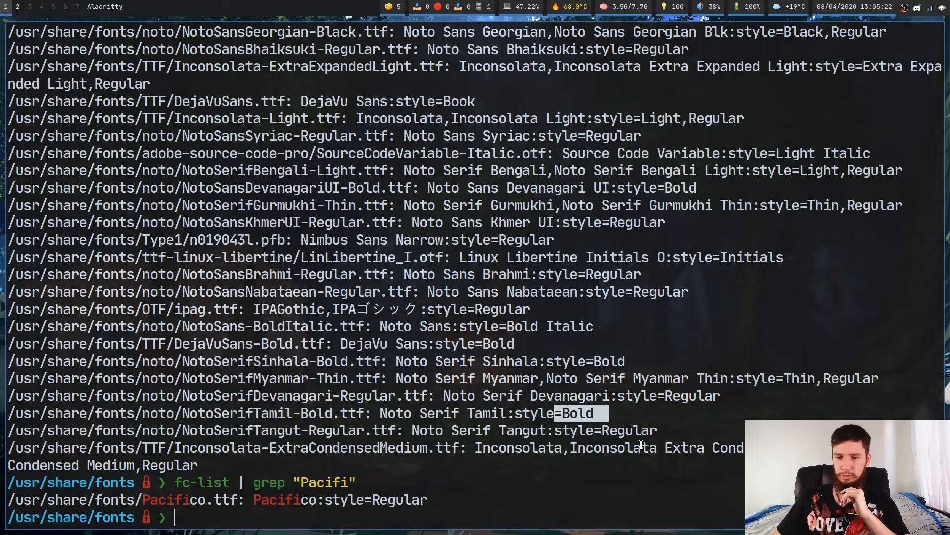
click(515, 477)
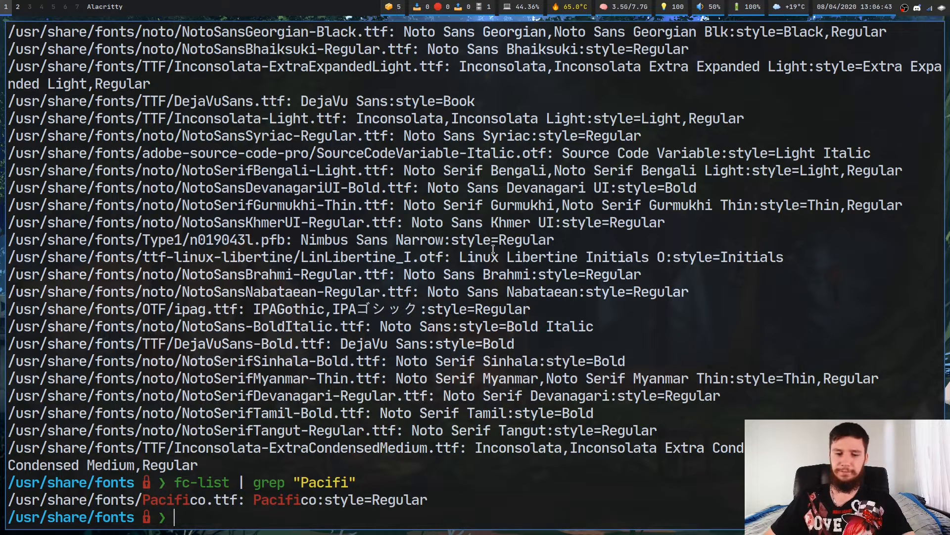
Rebuild the font cache with fc-cache and head toward the alacritty.yml config
text(fc-cache)
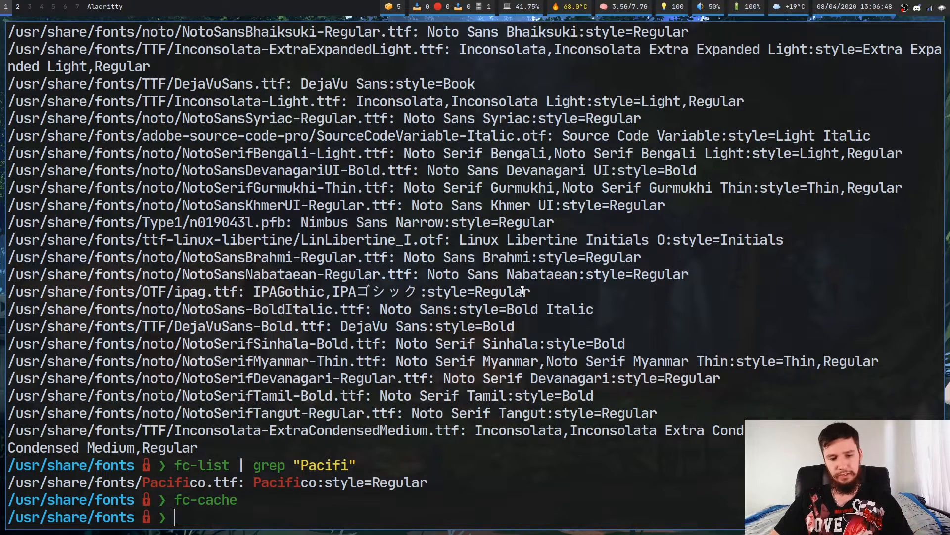
text(cd)
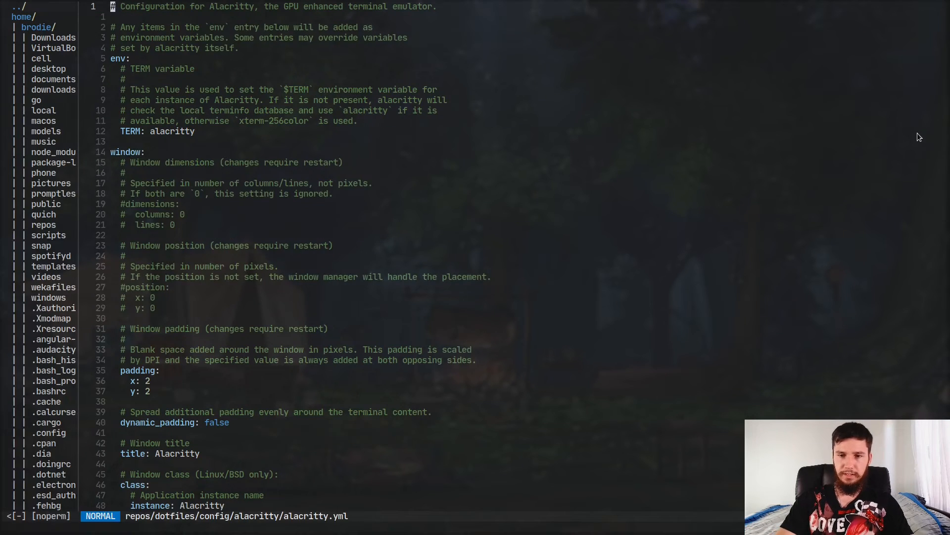
Set alacritty.yml's normal font family to Pacifico with style Regular and save
text(/font)
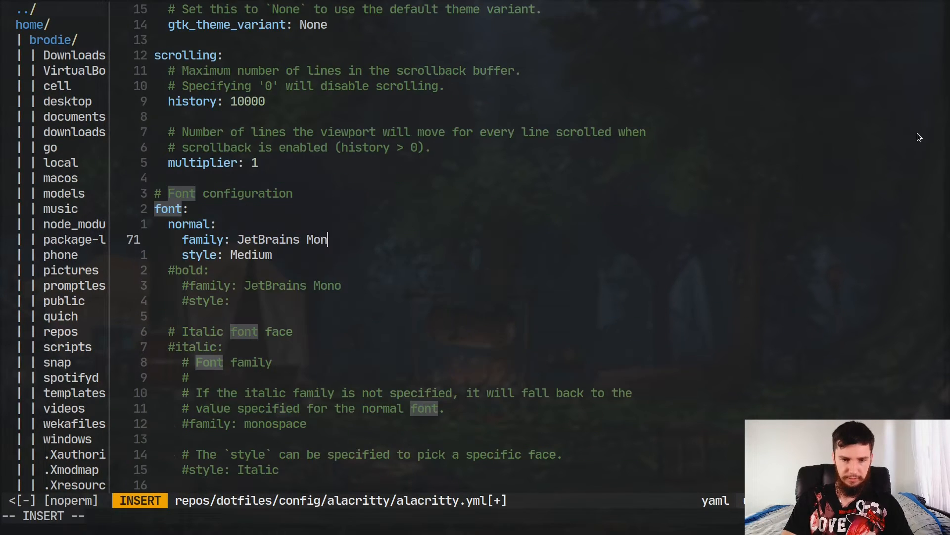
text(Pacific)
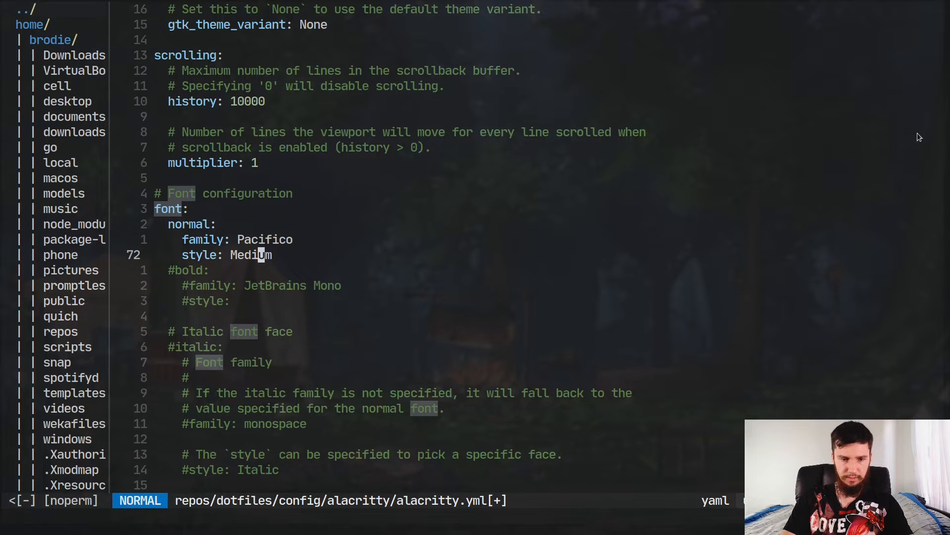
text(Regular)
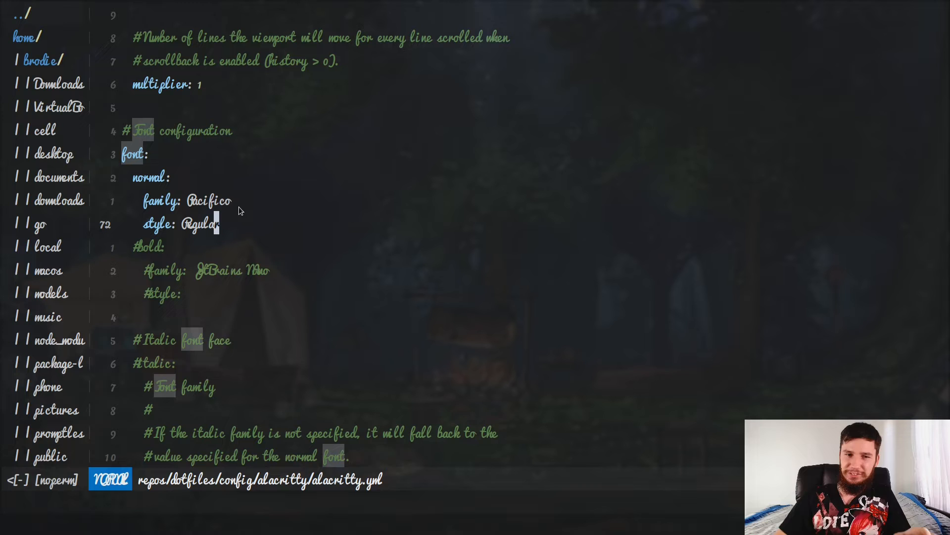
mouse_move(323, 153)
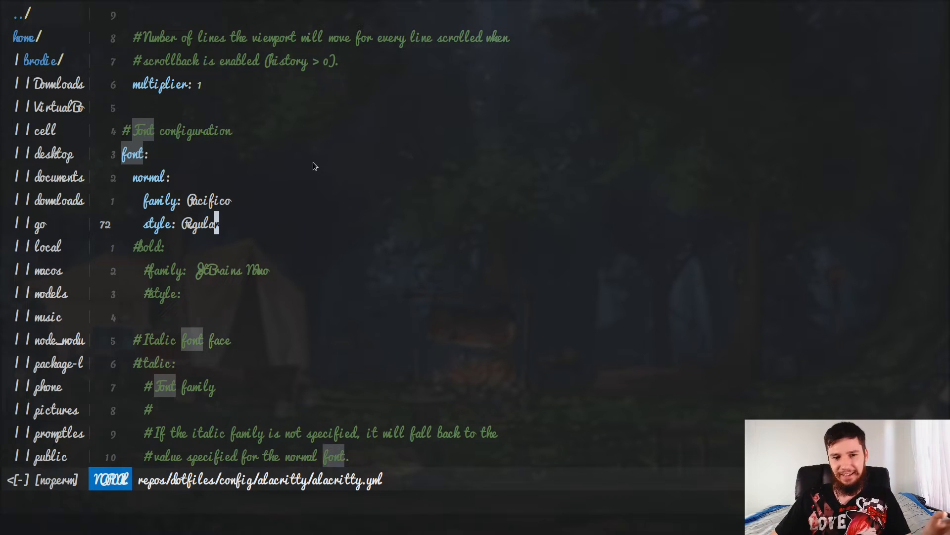
mouse_move(292, 191)
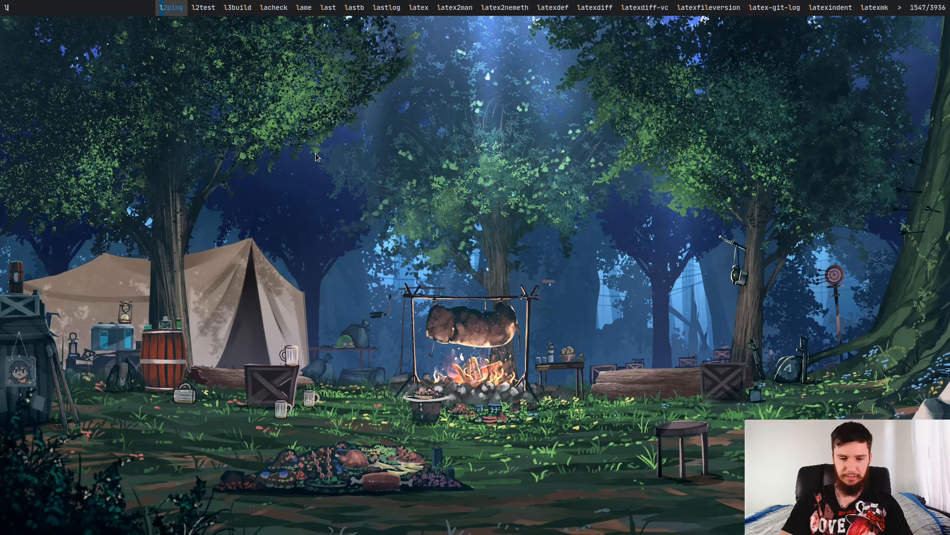
Launch Writer, choose Pacifico as the font, and type sample letters and numbers in it
text(low)
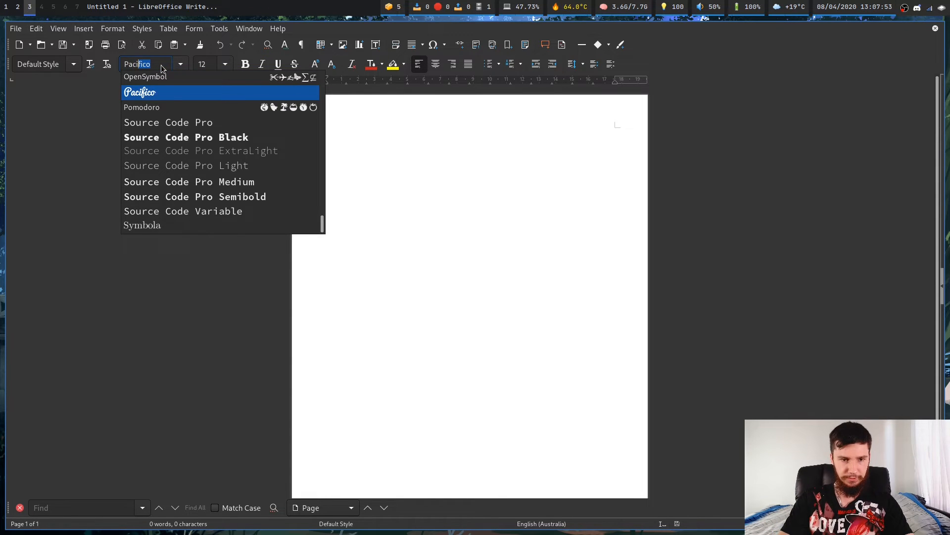
click(140, 92)
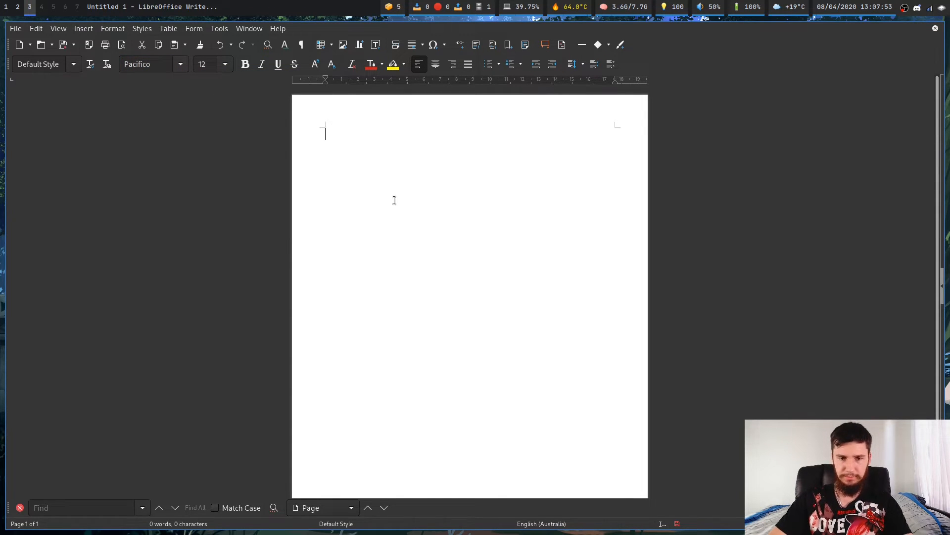
text(adfdsfdsfshsddfuhsbfhjsb dchjsbdu1234567)
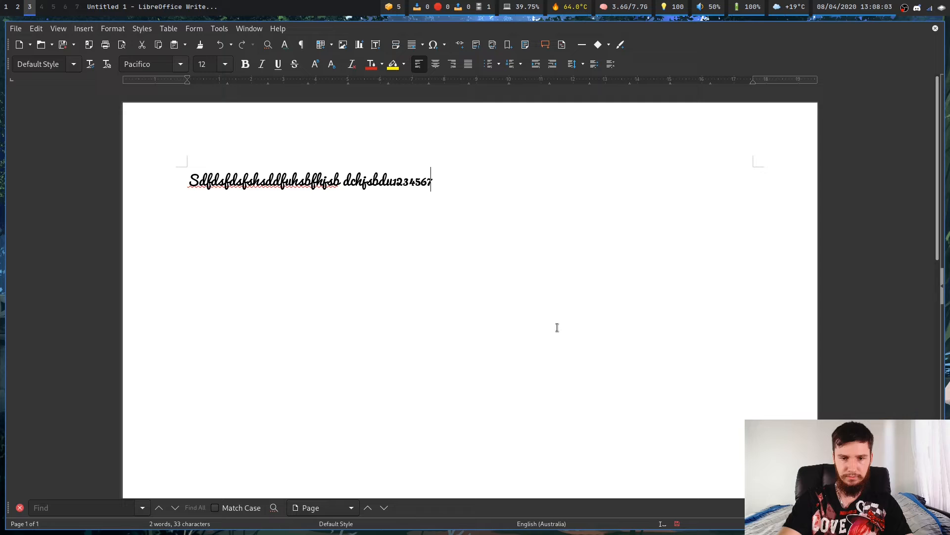
text(89zxcvbnm.)
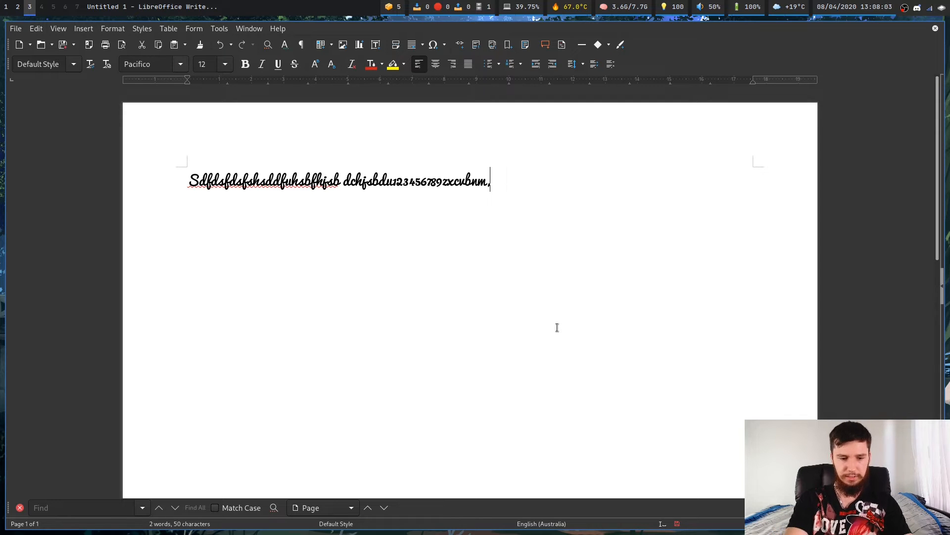
text(,123456789[[p[l;)
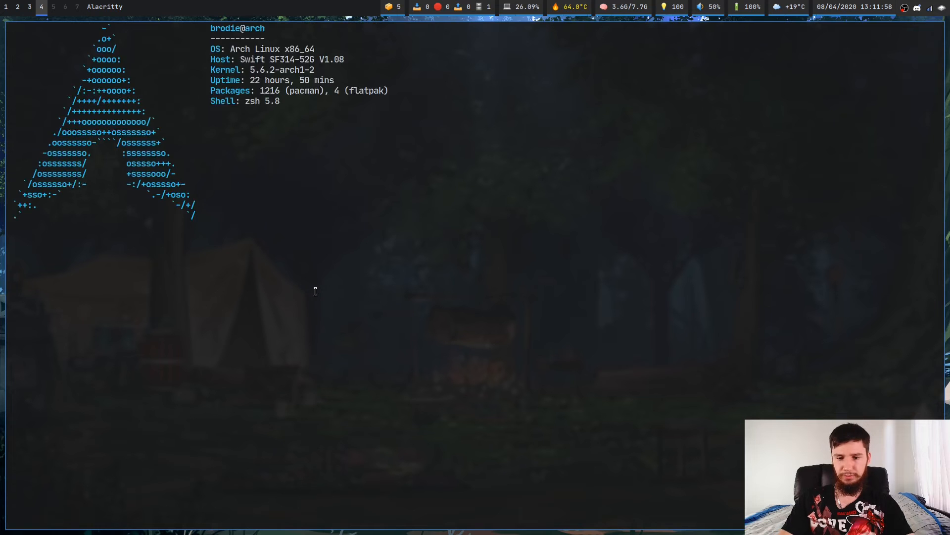
Read the fc-cache manual page and scroll through its options
key(Return)
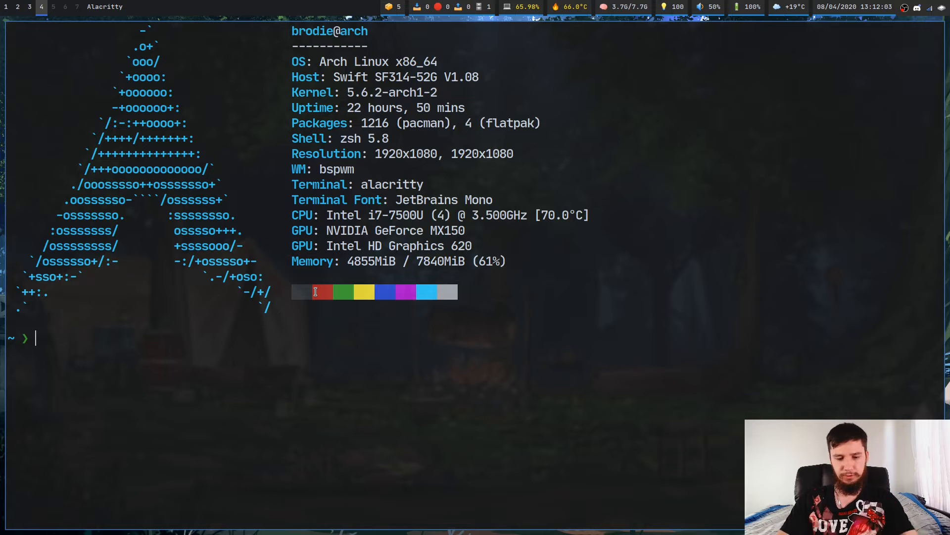
text(man fc-cas)
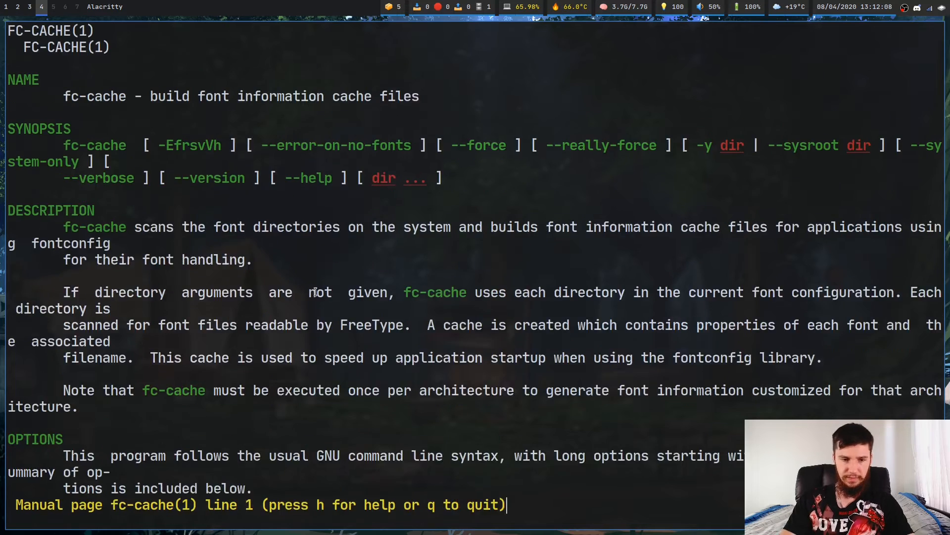
scroll(down, 3)
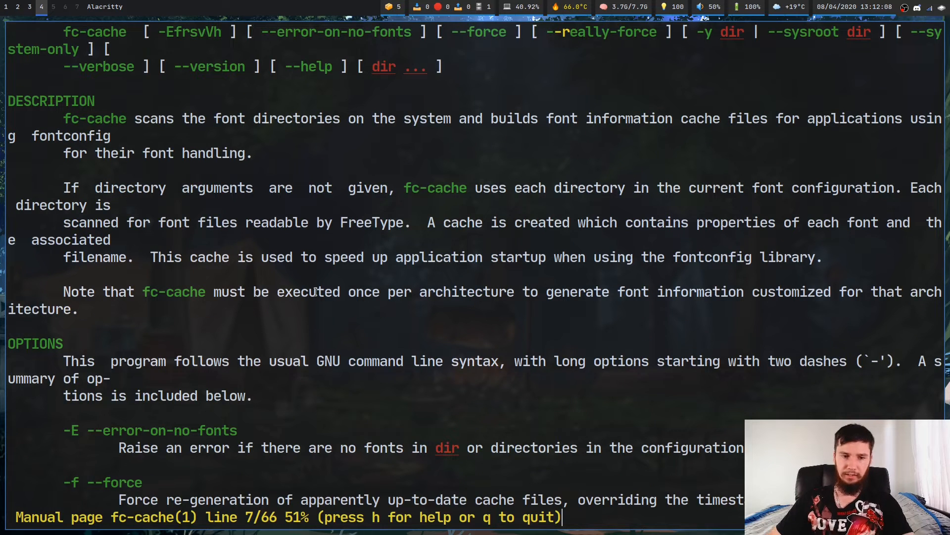
scroll(down, 3)
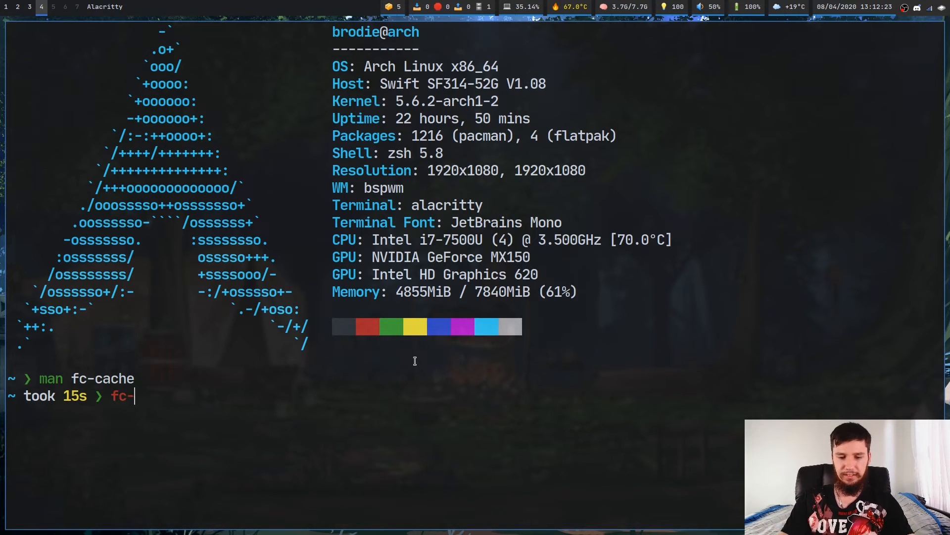
Run fc-cache -r to force a complete rebuild of the font cache
text(cache -r)
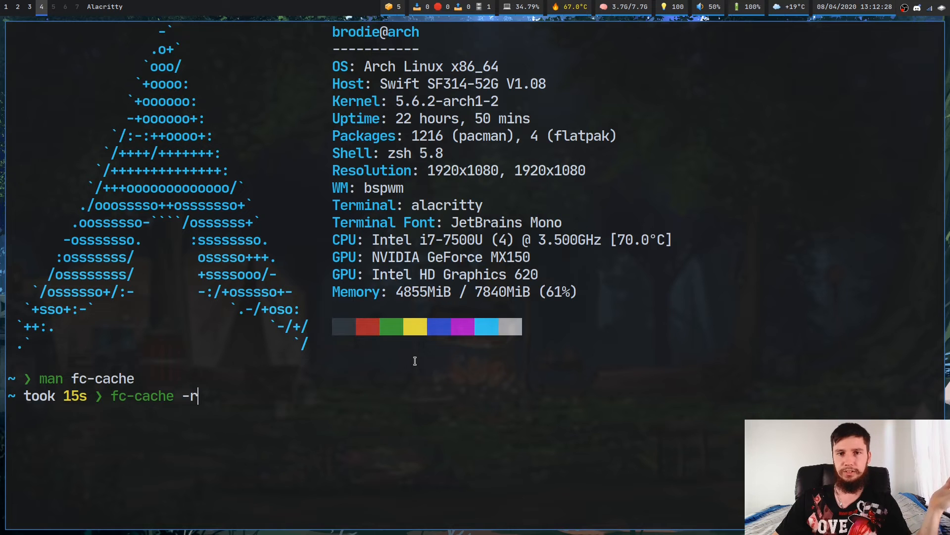
key(Return)
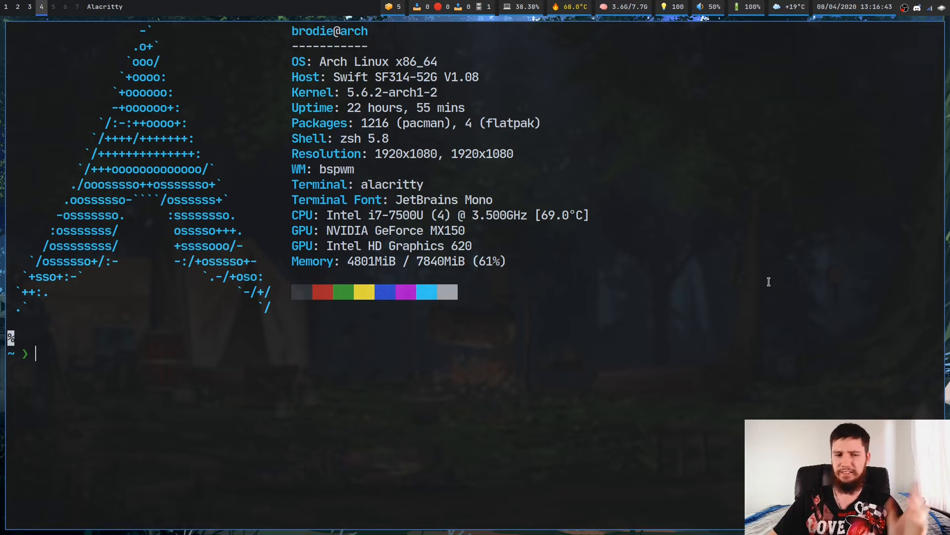
Run fc-list | grep "JetBrains" and highlight a JetBrainsMono file name in the output
text(fc-list | grep "JetBrains")
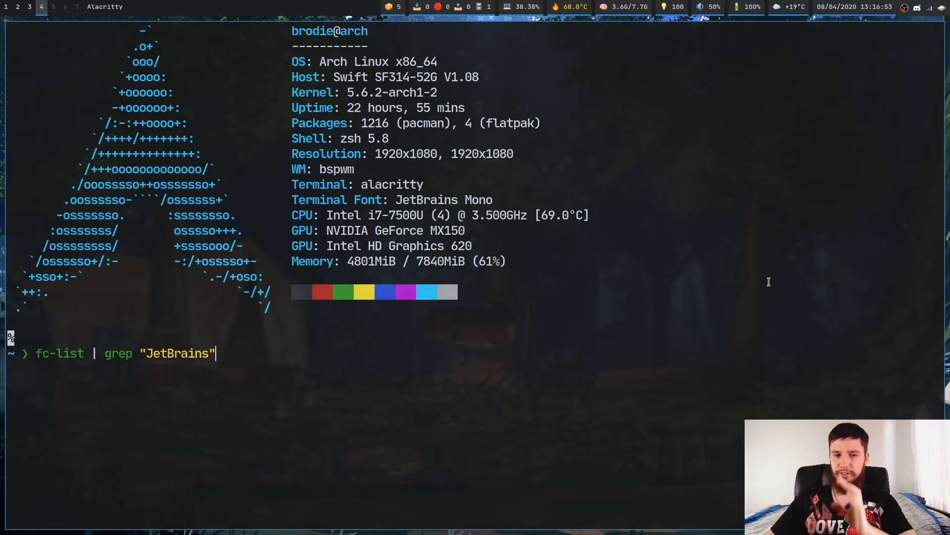
mouse_move(228, 349)
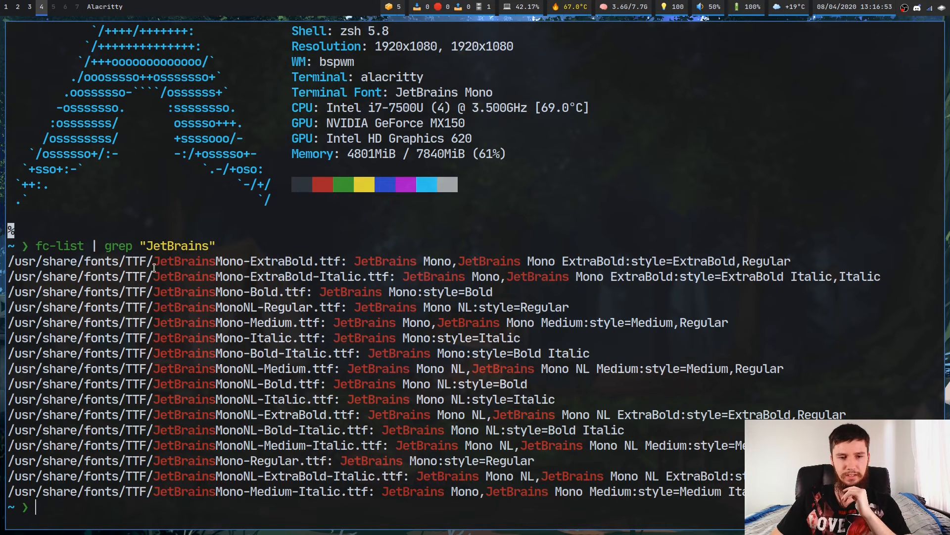
double_click(200, 260)
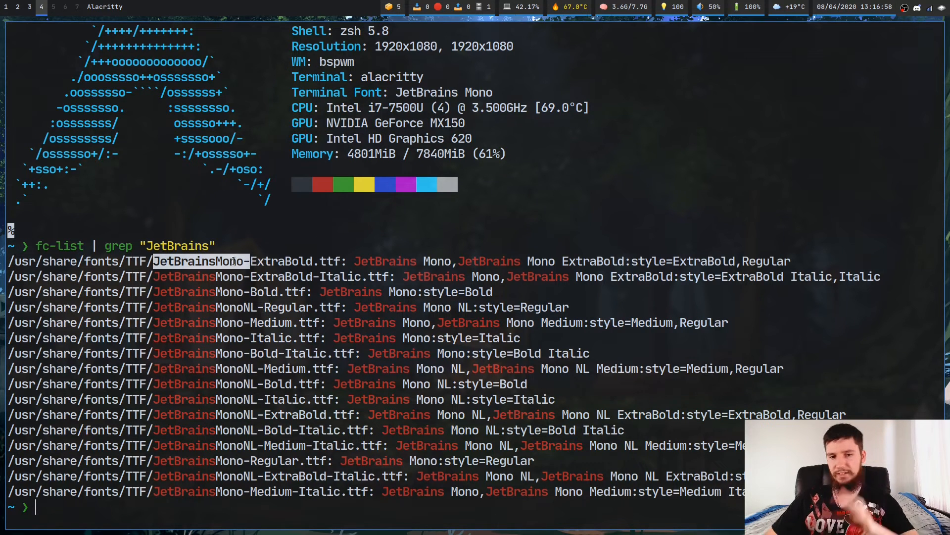